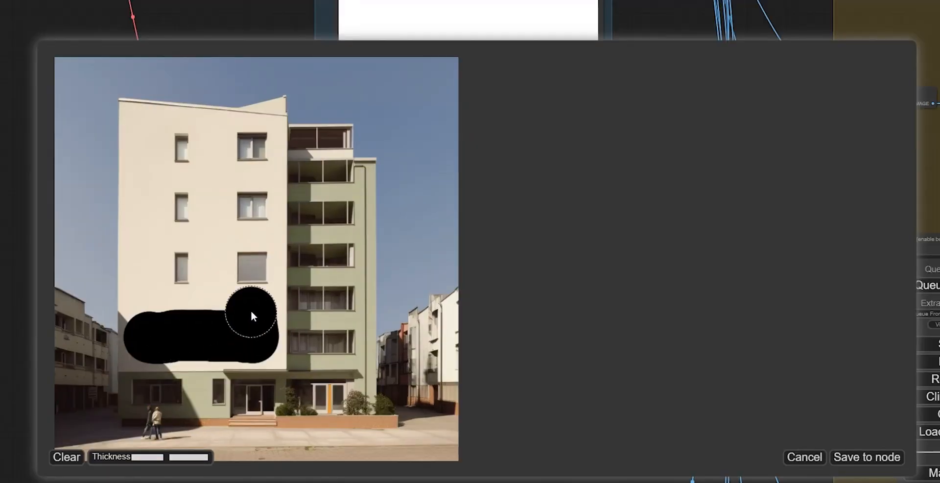
Paint a black mask over the lower-left facade area above the ground floor
drag(252, 316, 220, 334)
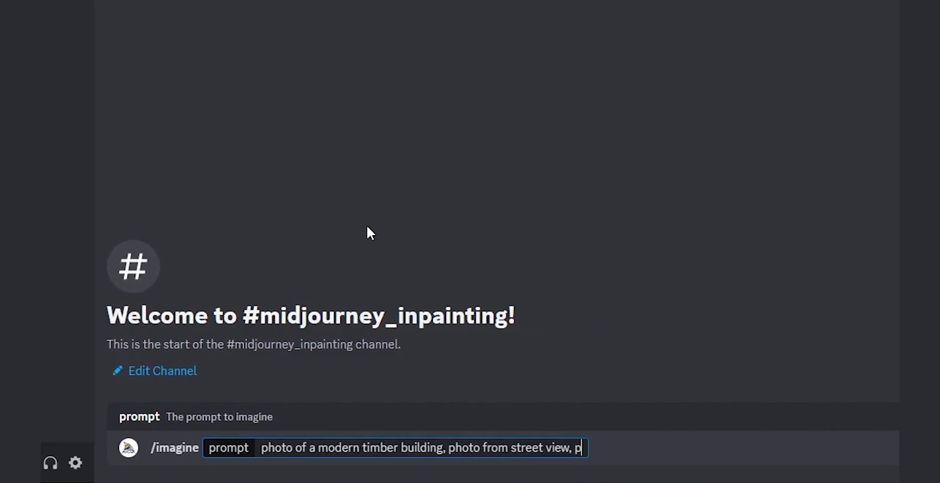
Generate the modern timber building prompt, remix image 2, and start another variation
key(Enter)
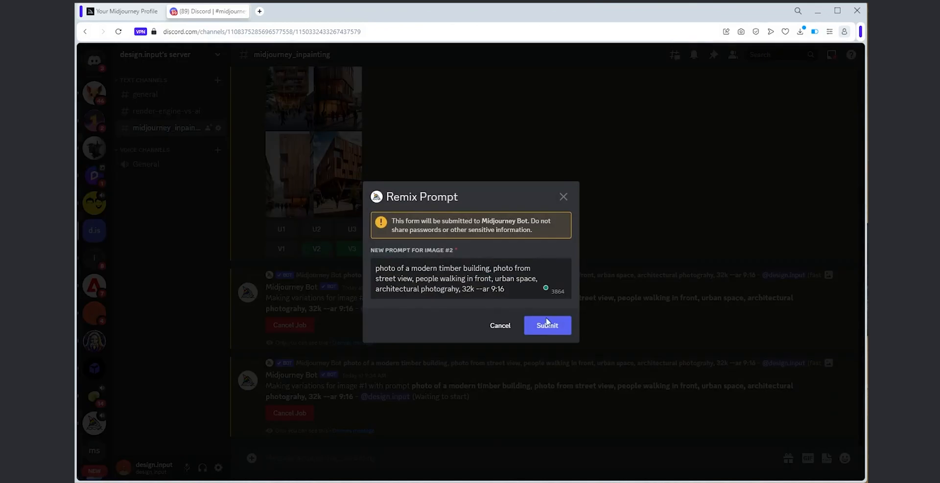
click(548, 325)
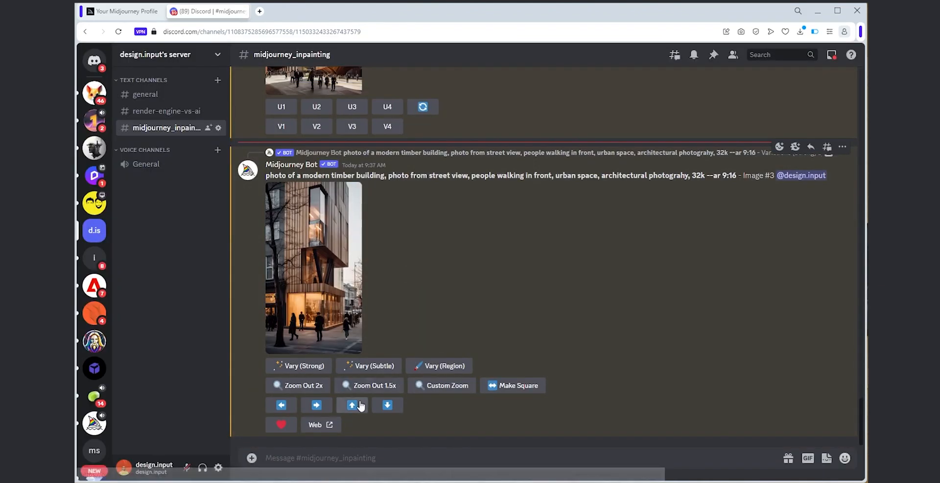
click(352, 405)
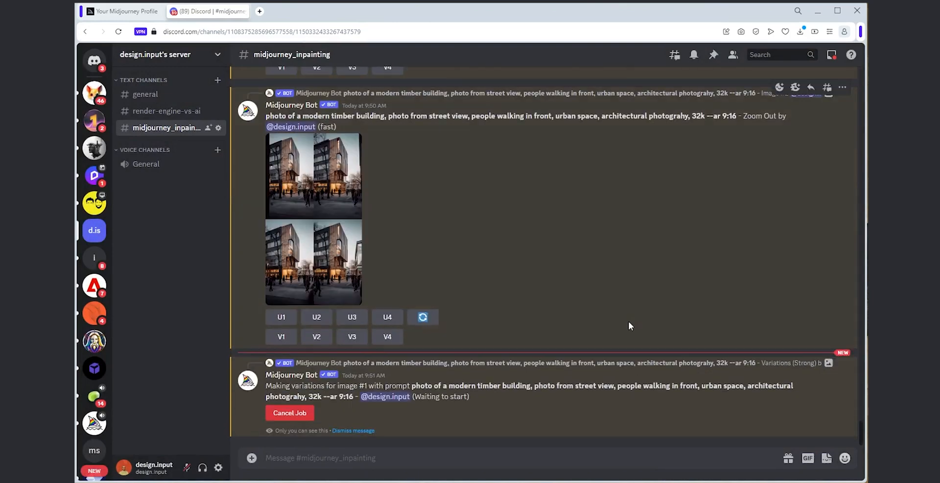
Vary the facade region with the prompt edited to 'minimalist building,'
click(313, 177)
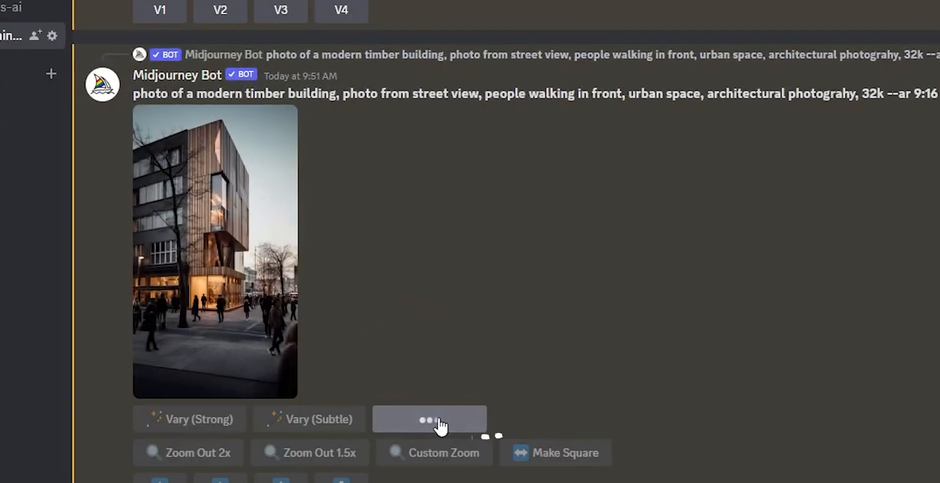
click(429, 419)
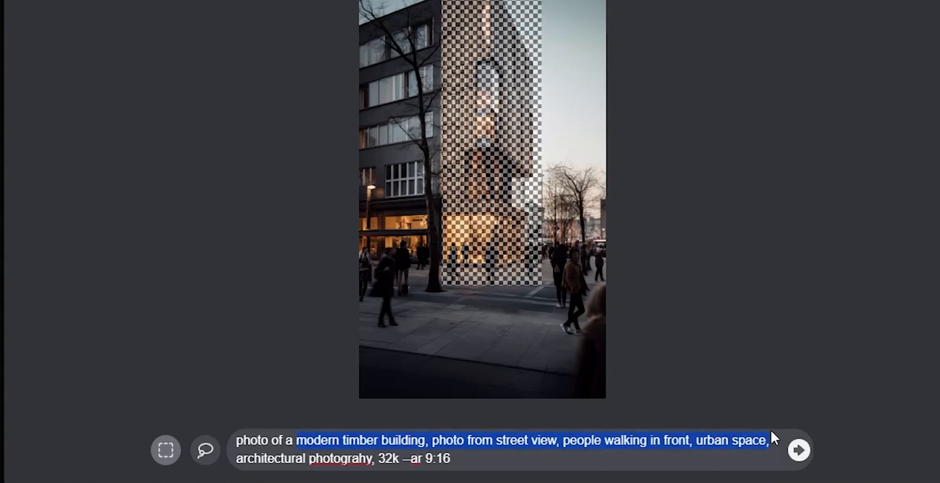
text(minimalist architectural photograhy, 32k --ar 9:16)
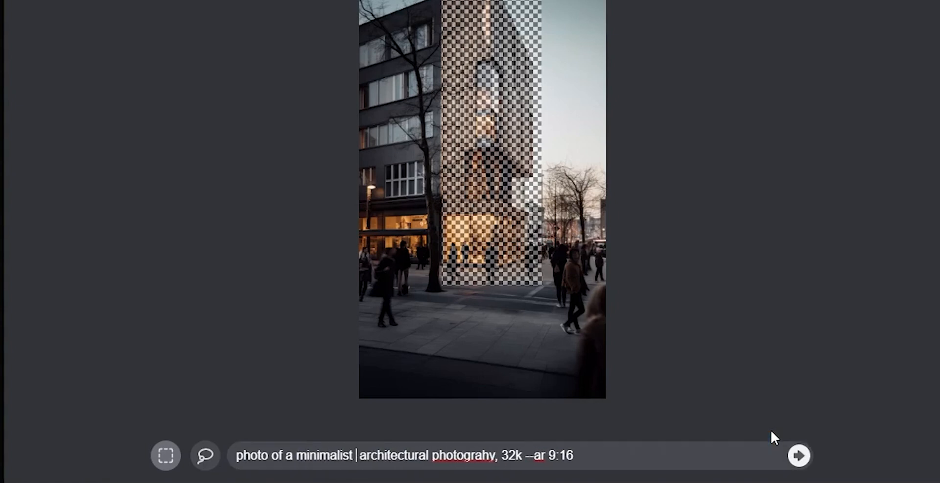
text(building,)
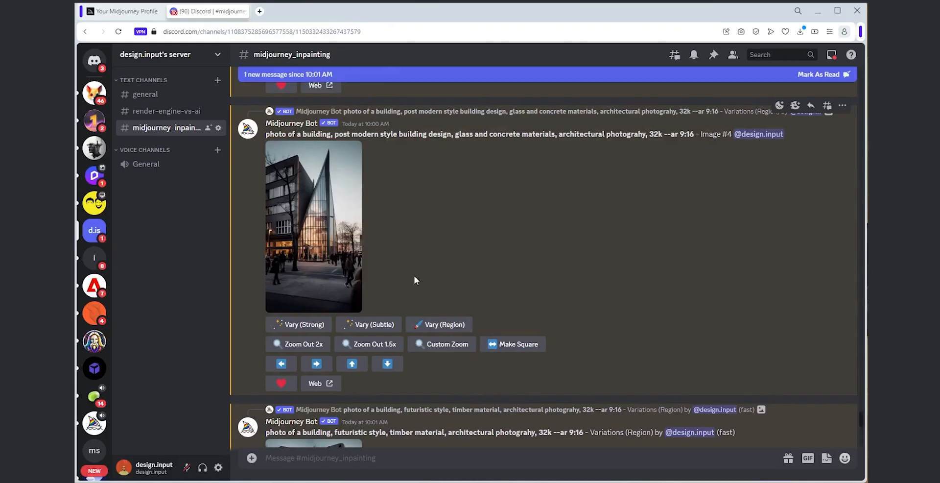
Vary the street region of the curved timber building as an exhibition space in a city center
scroll(down, 3)
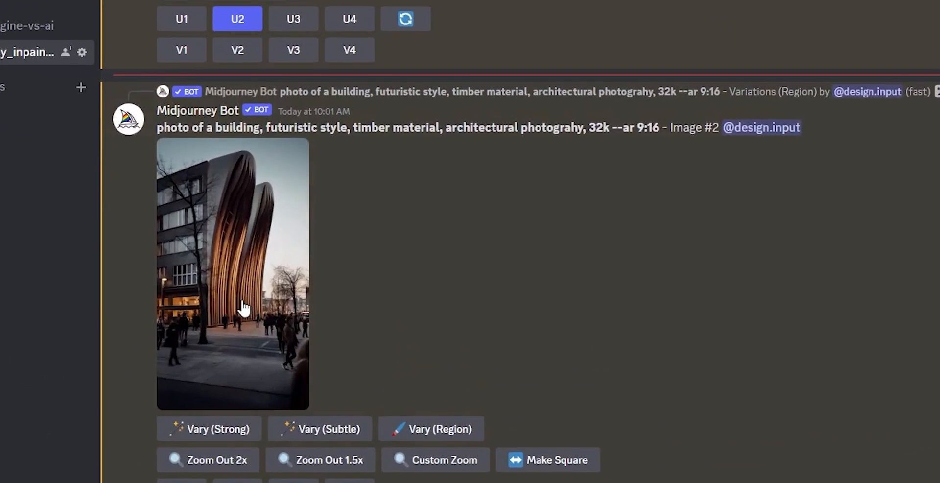
click(433, 429)
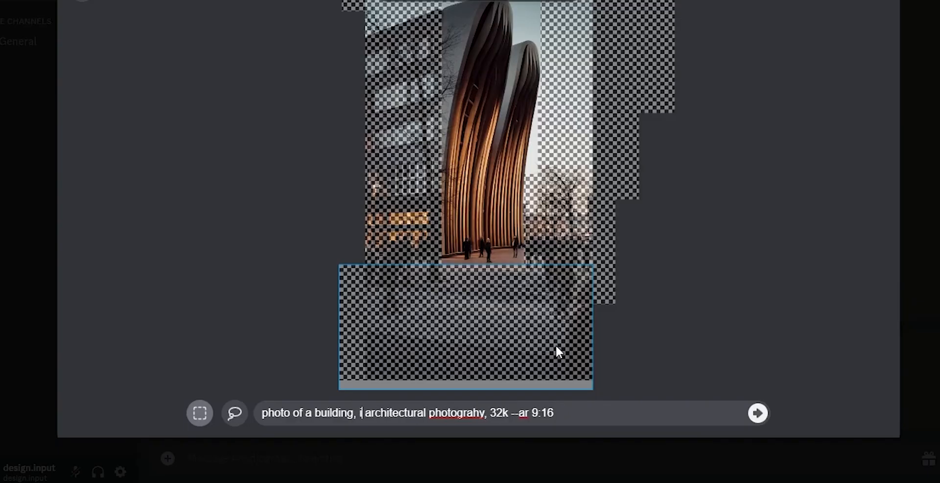
text(in an urban pa)
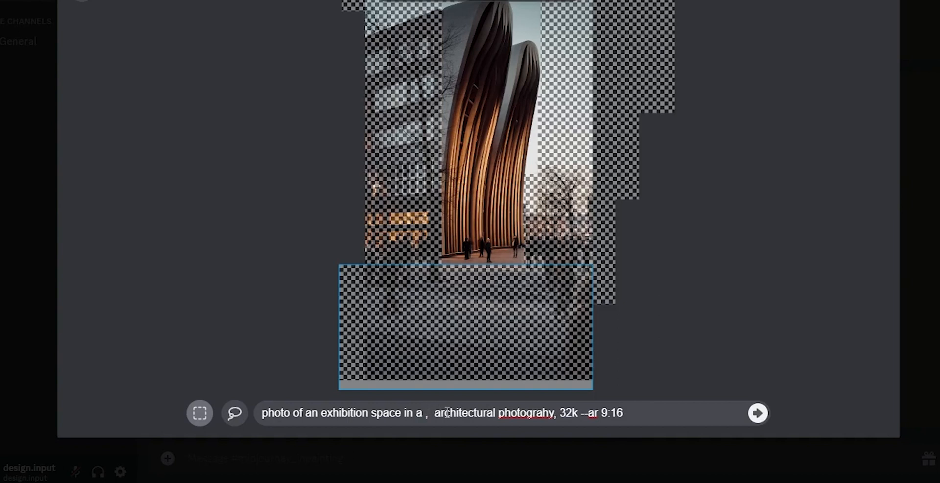
text(city center)
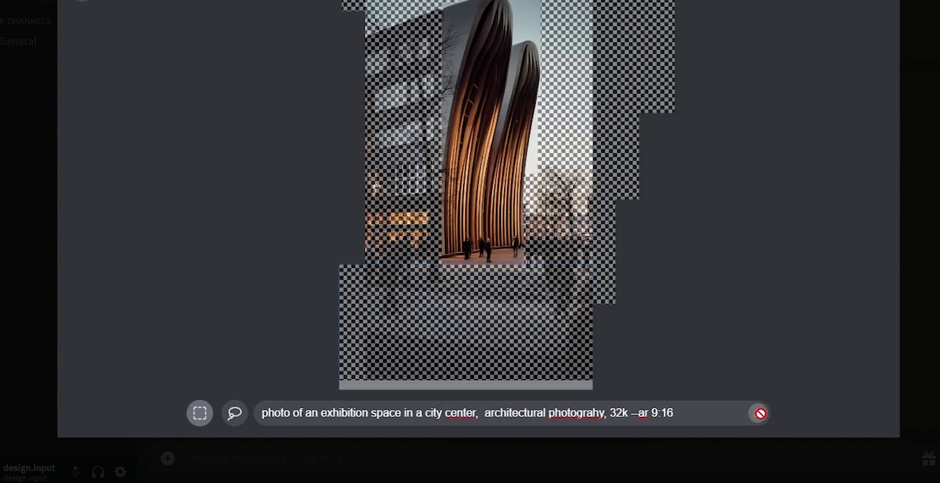
click(759, 414)
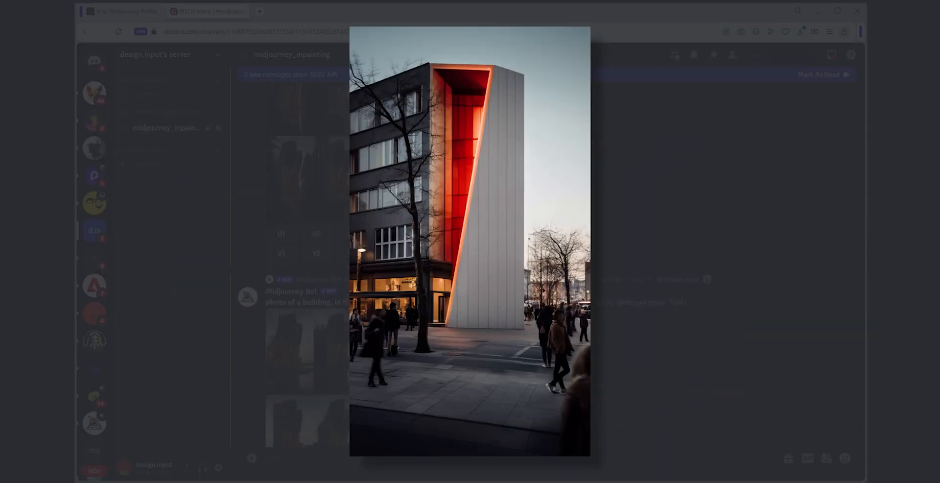
click(281, 250)
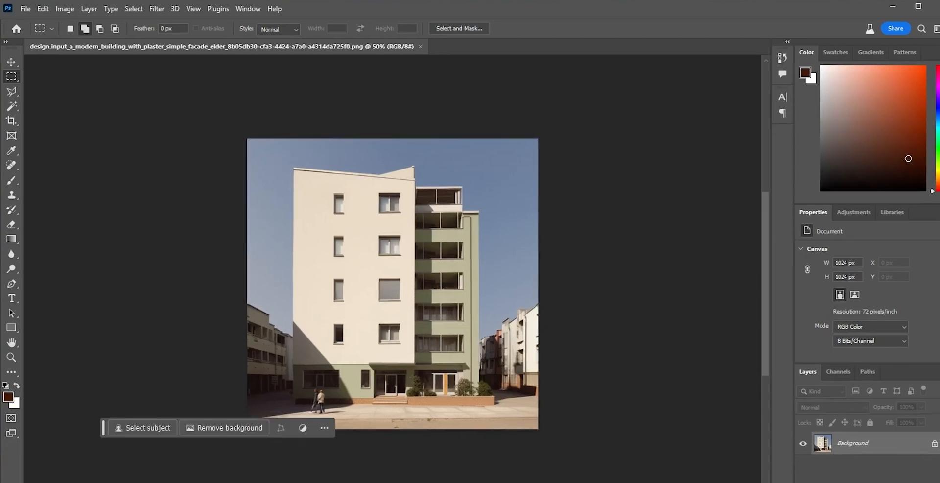
mouse_move(171, 317)
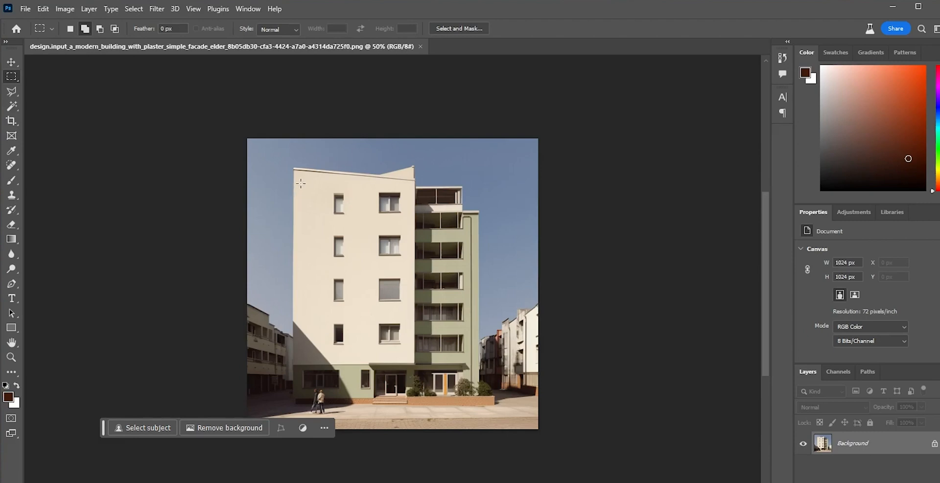
Marquee-select the cream facade windows, Generative Fill them, and browse the facade variations
drag(297, 183, 314, 198)
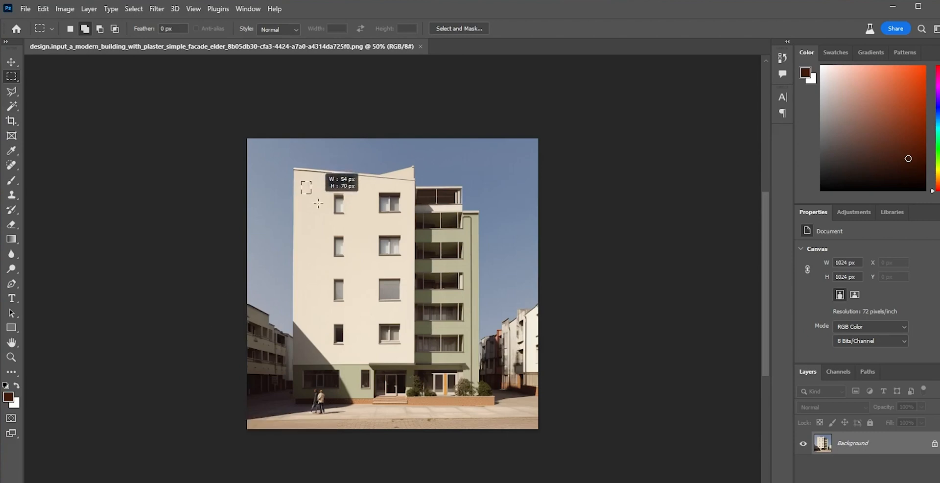
drag(303, 180, 412, 361)
text(a building facade, contemporary design style)
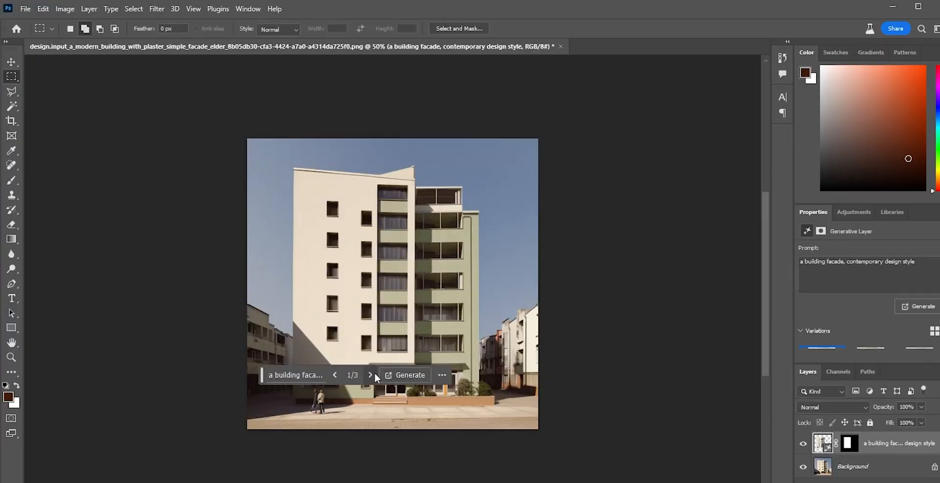
click(371, 375)
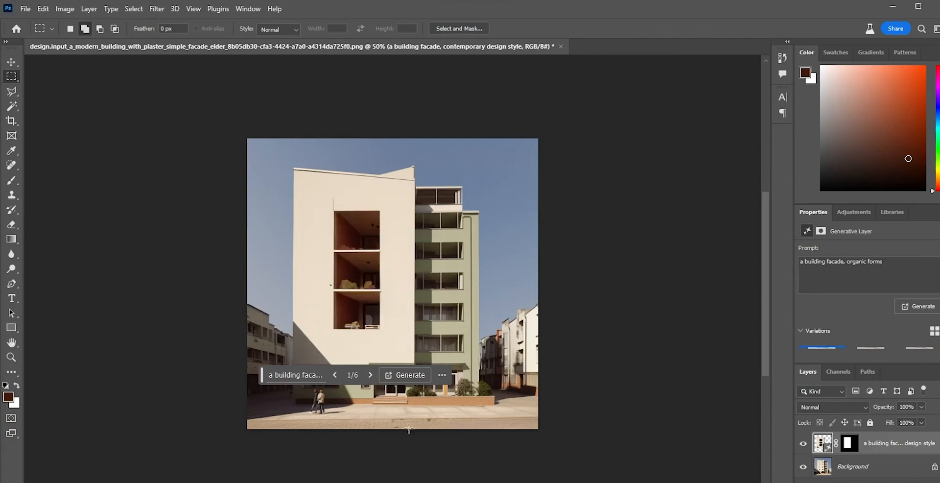
click(371, 375)
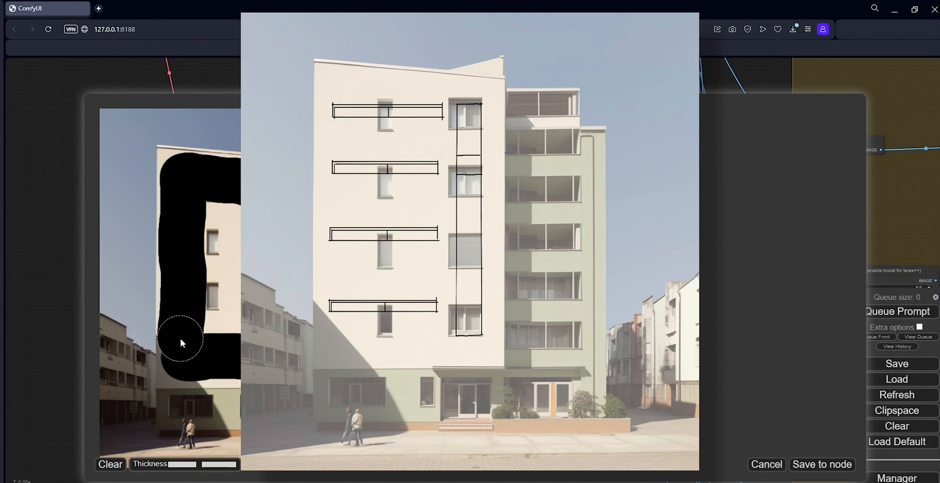
Save the frame-shaped facade mask to the node and bring up the ComfyUI Manager menu
click(822, 464)
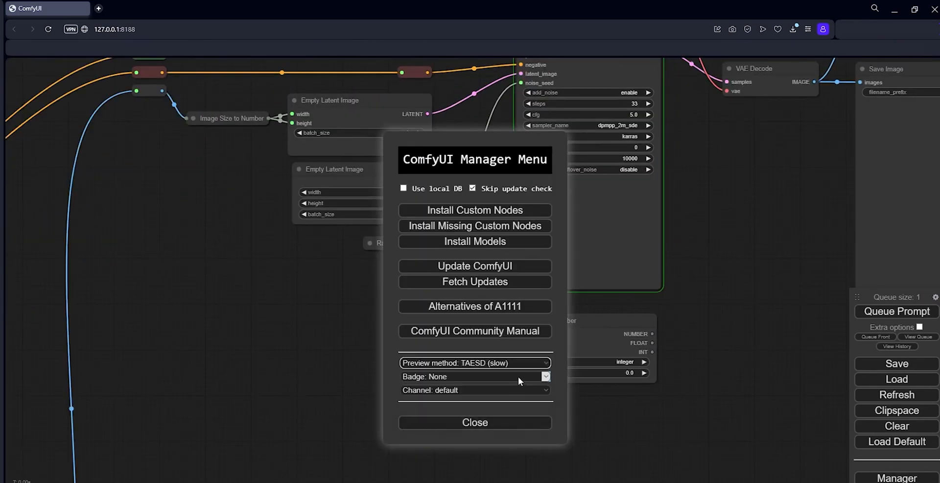
click(475, 422)
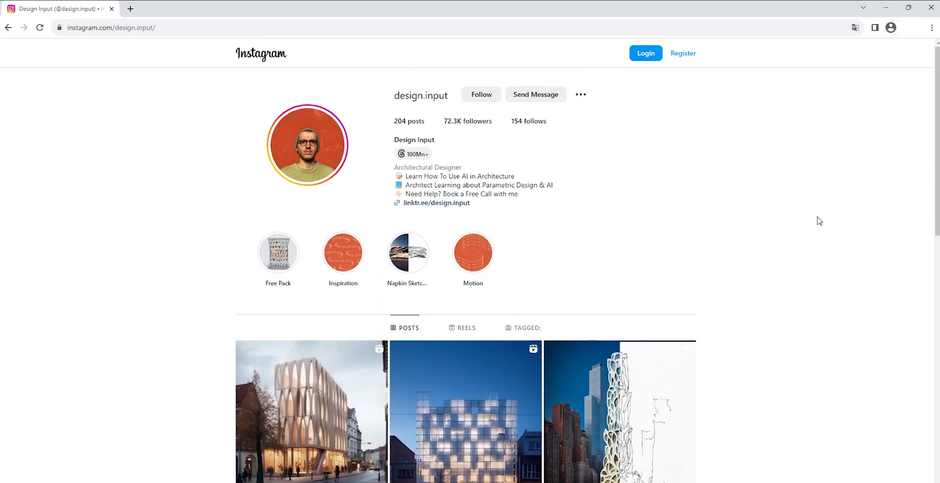
Scroll the profile grid and view the red brick building post with rounded windows
scroll(down, 3)
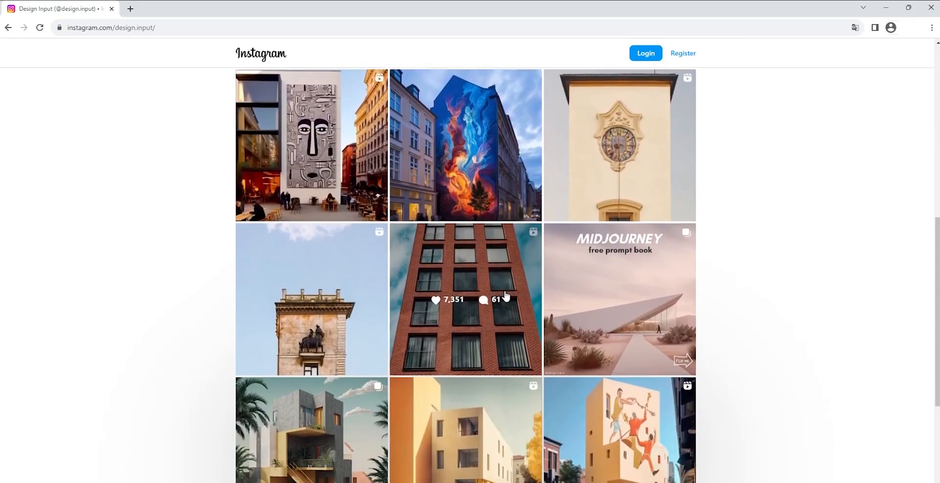
click(464, 299)
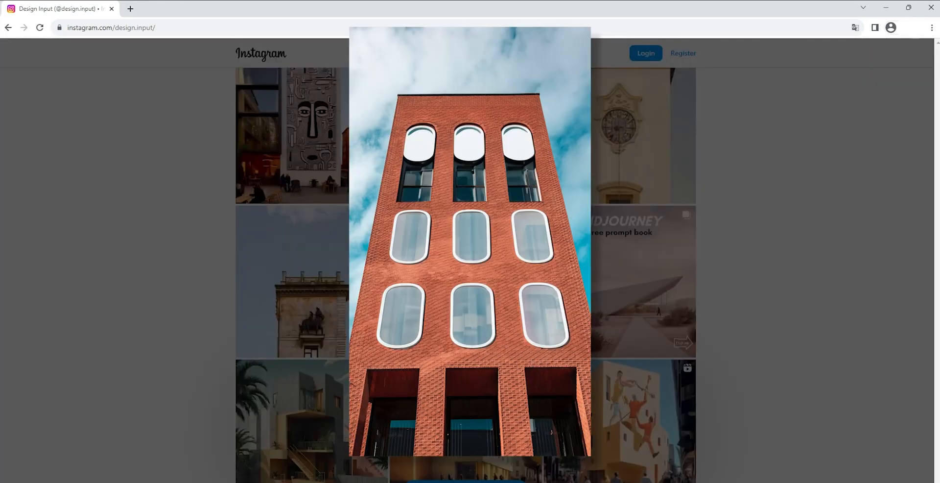